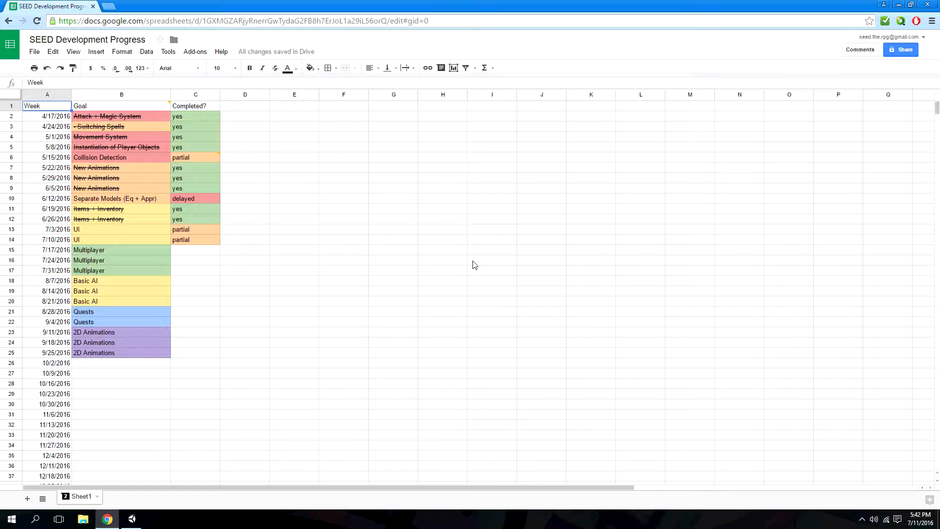
mouse_move(466, 262)
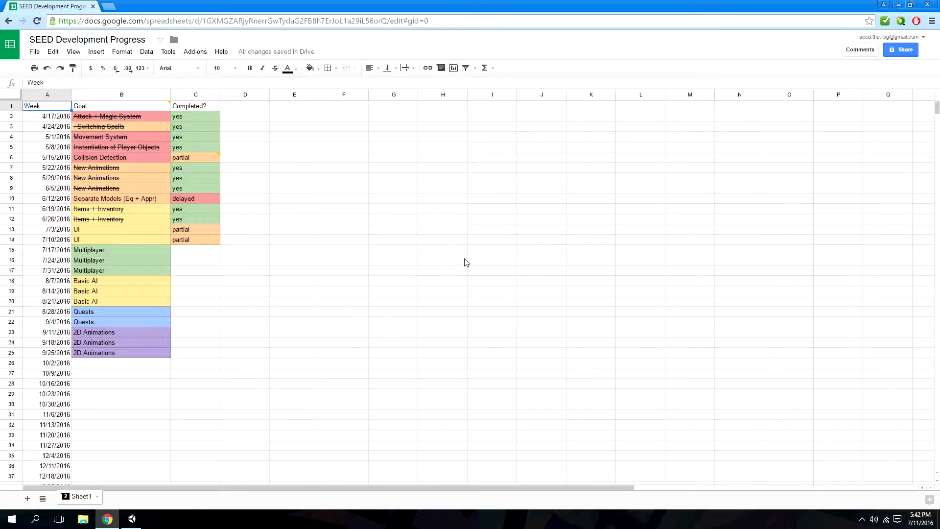
mouse_move(452, 270)
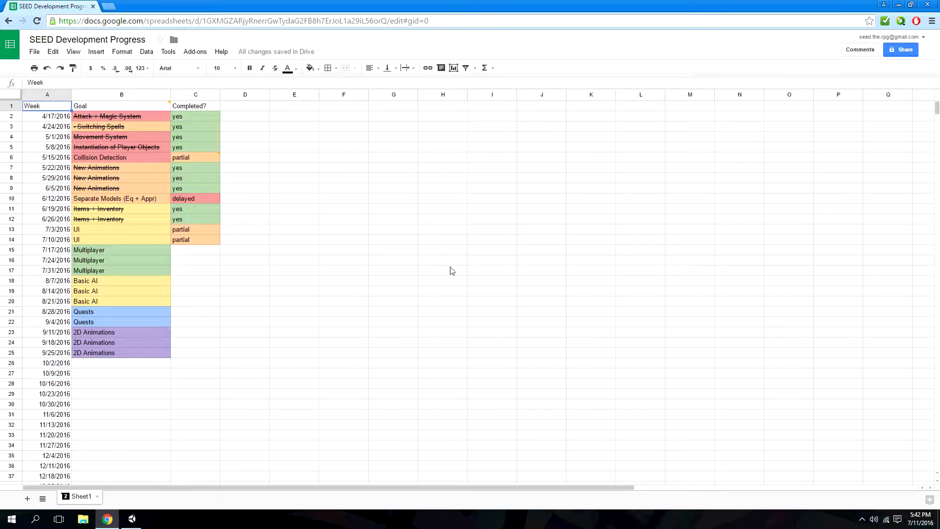
mouse_move(454, 274)
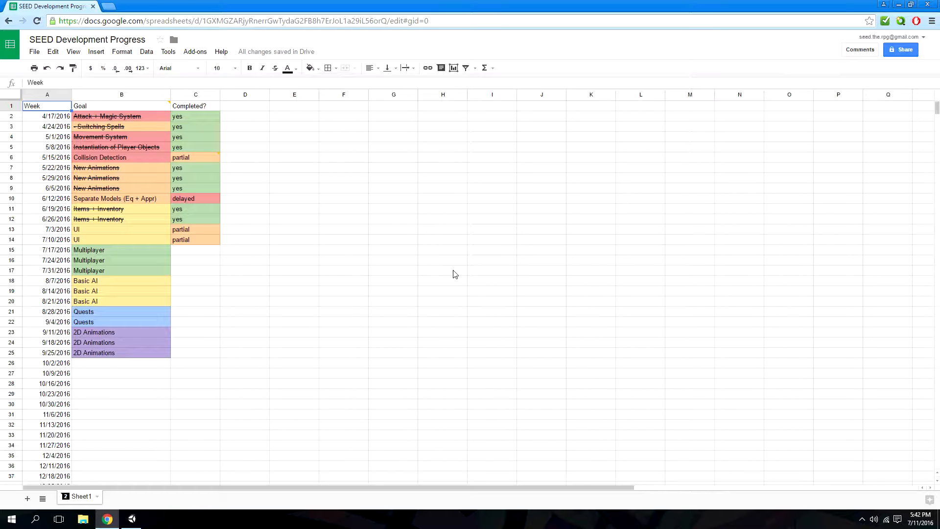
mouse_move(466, 281)
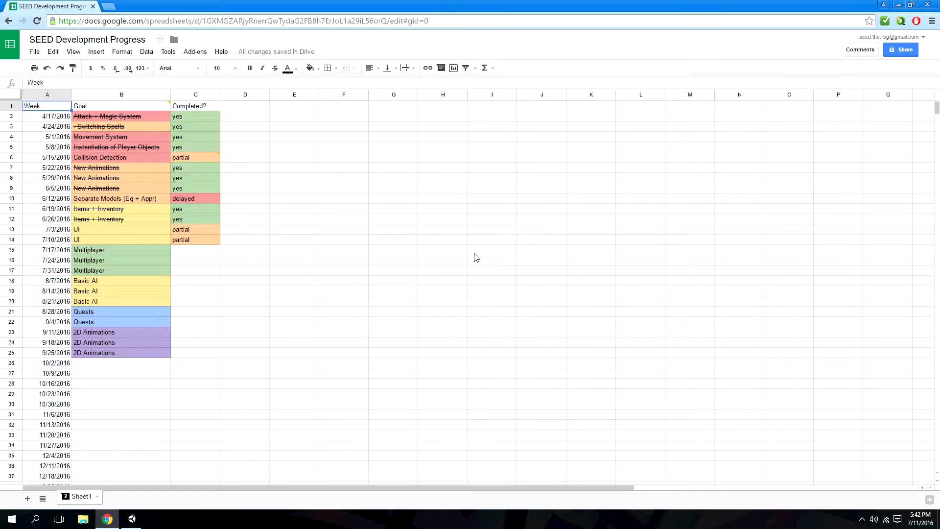
mouse_move(474, 262)
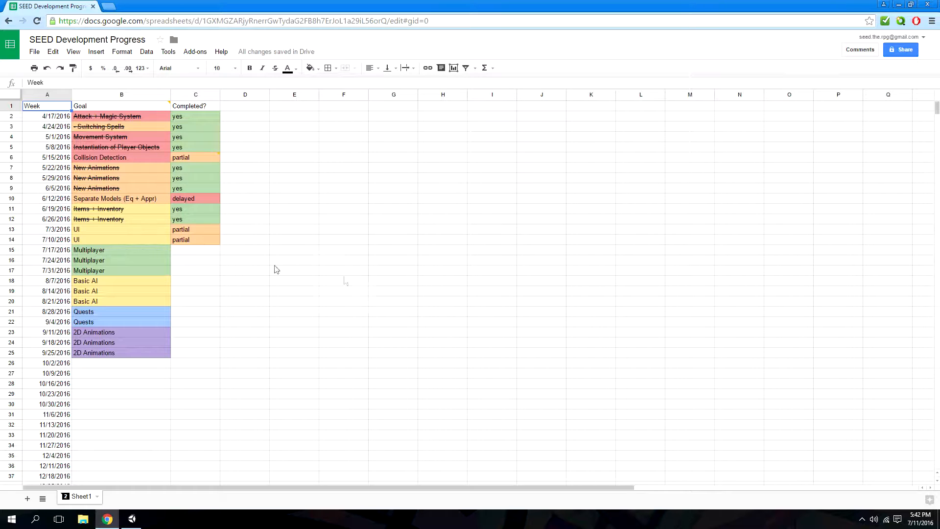
mouse_move(346, 277)
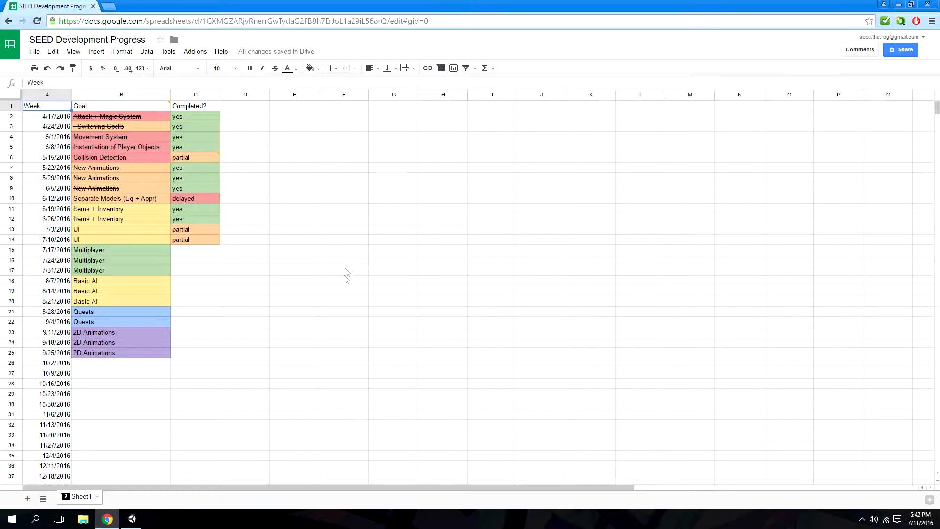
mouse_move(467, 286)
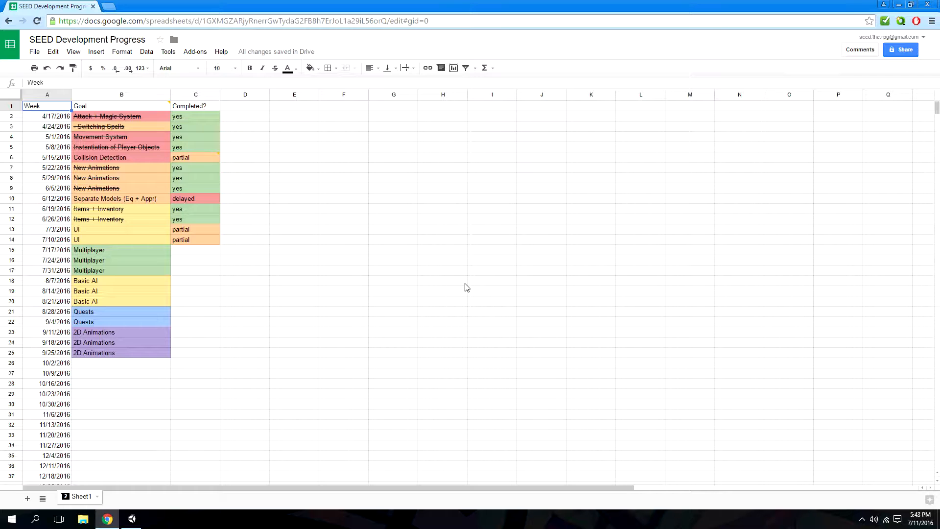
mouse_move(328, 282)
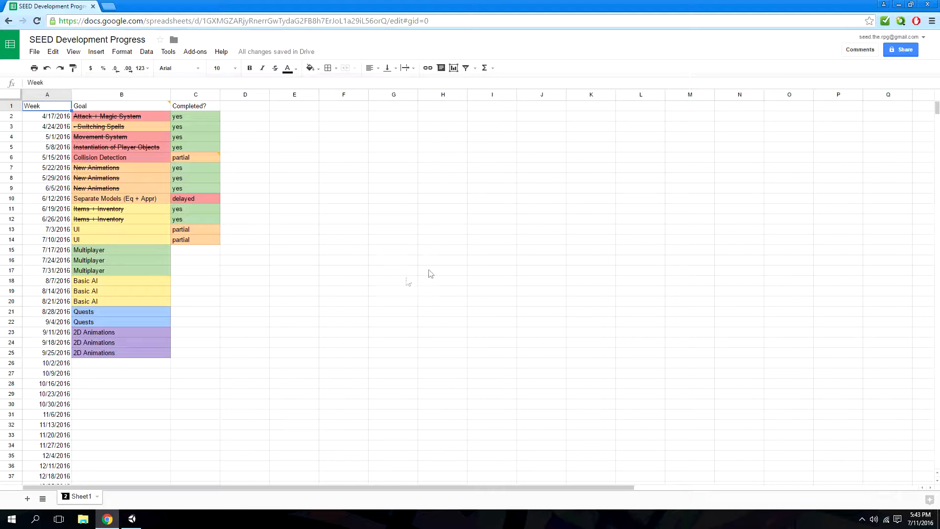
mouse_move(259, 260)
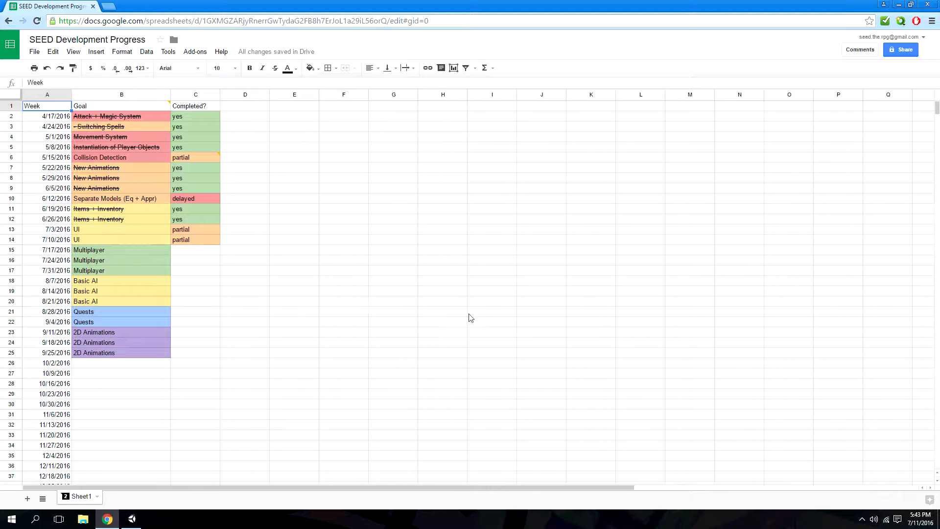
mouse_move(131, 519)
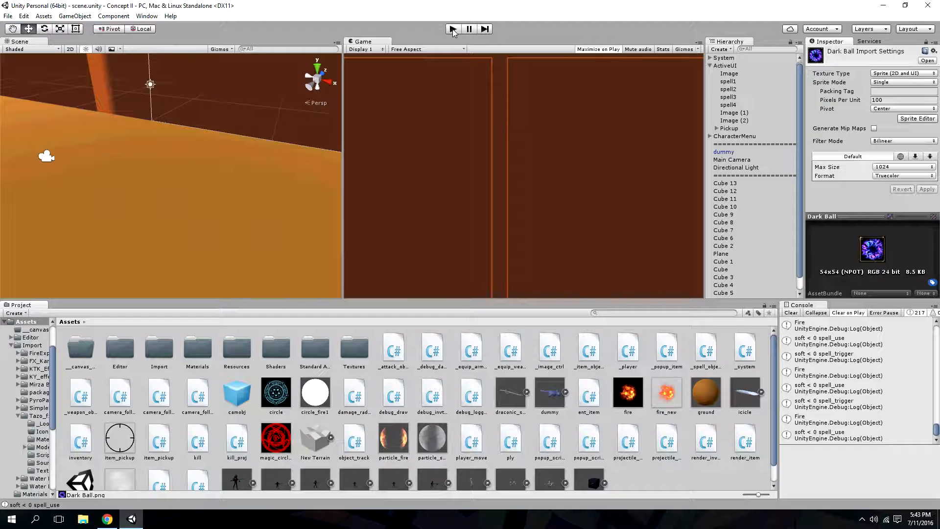
Enter Play mode and focus the Game view, showing the Skills tab with two Test Swords
click(452, 28)
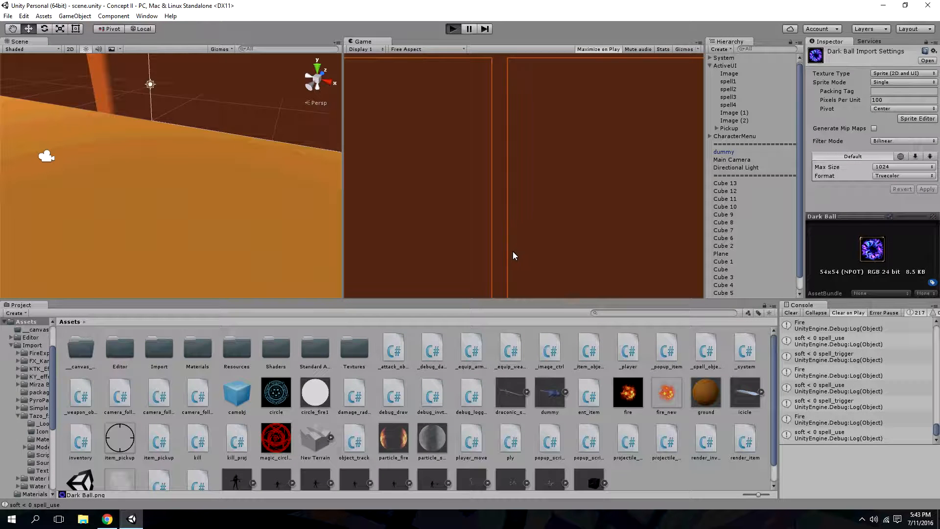
click(597, 49)
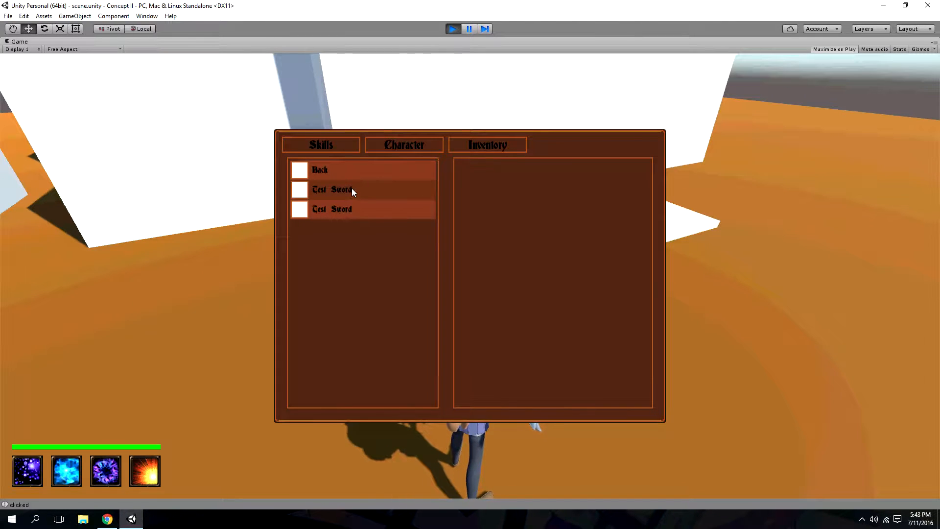
Equip a Test Sword via its action popup, then select the remaining sword entry
click(332, 189)
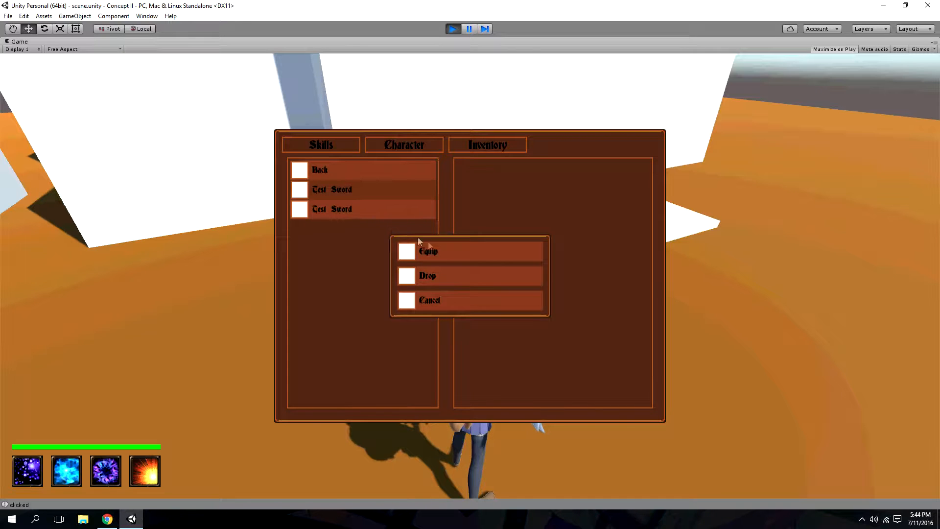
click(428, 275)
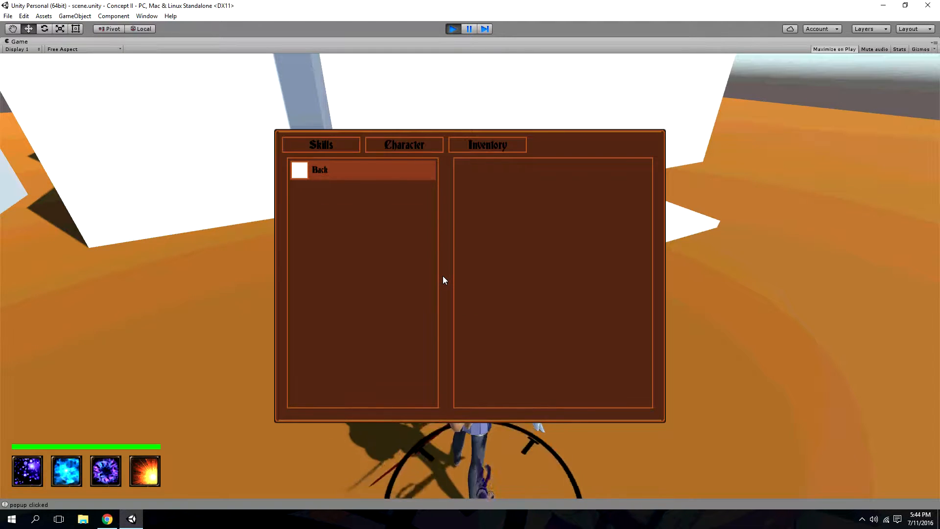
click(300, 169)
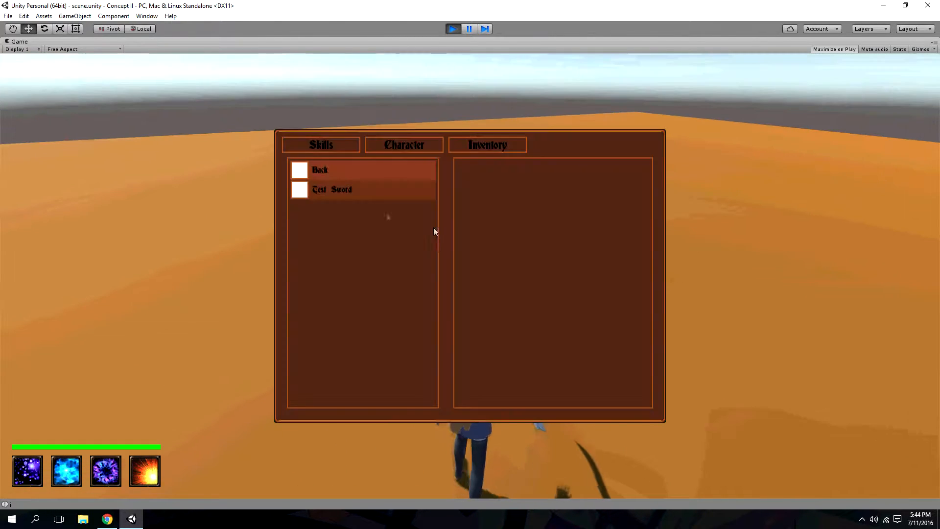
click(332, 189)
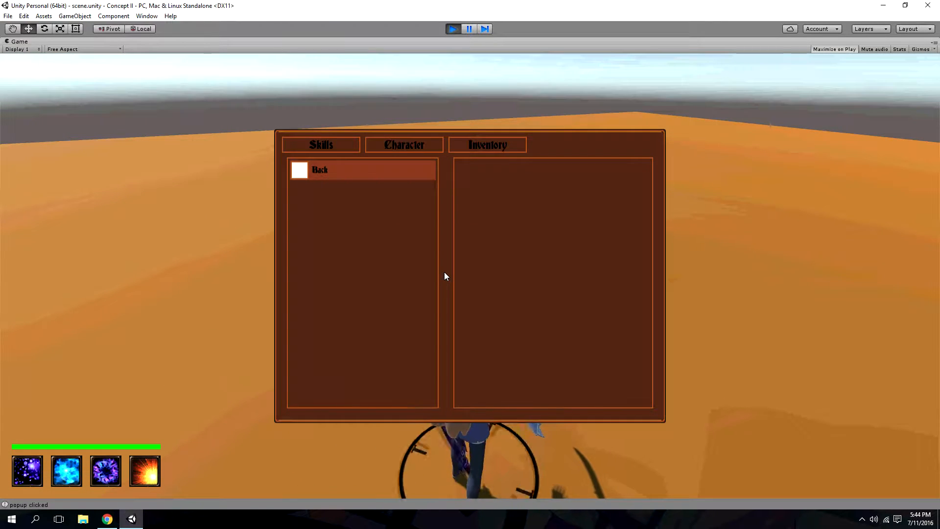
click(319, 169)
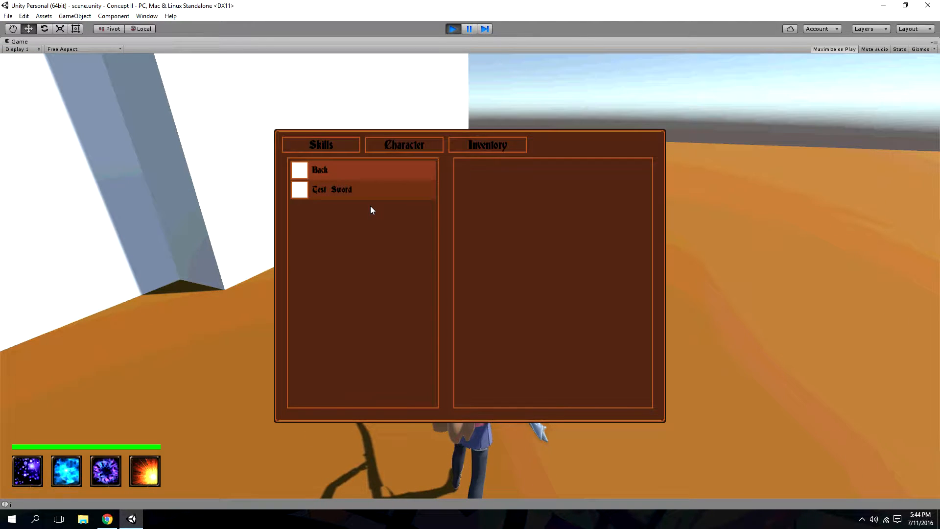
Equip the listed Test Swords from their popups until the Skills tab shows only Back
click(332, 189)
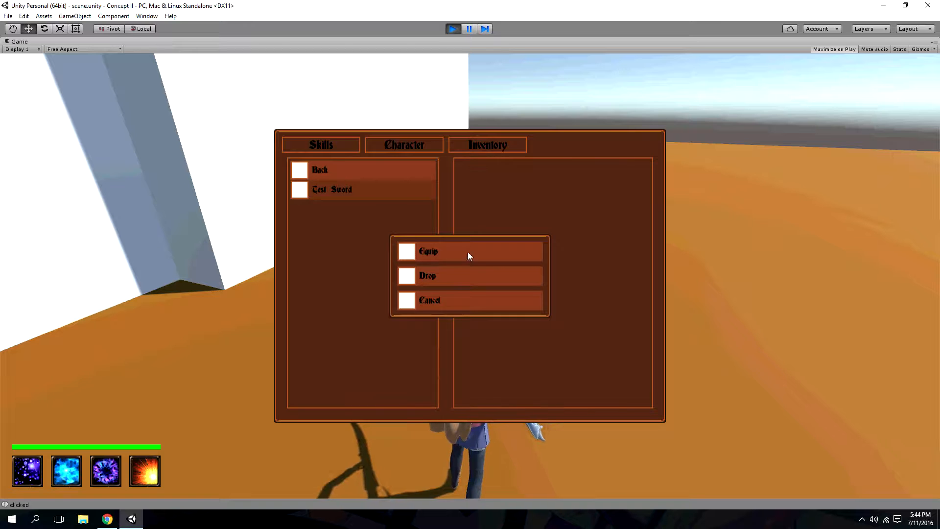
click(428, 252)
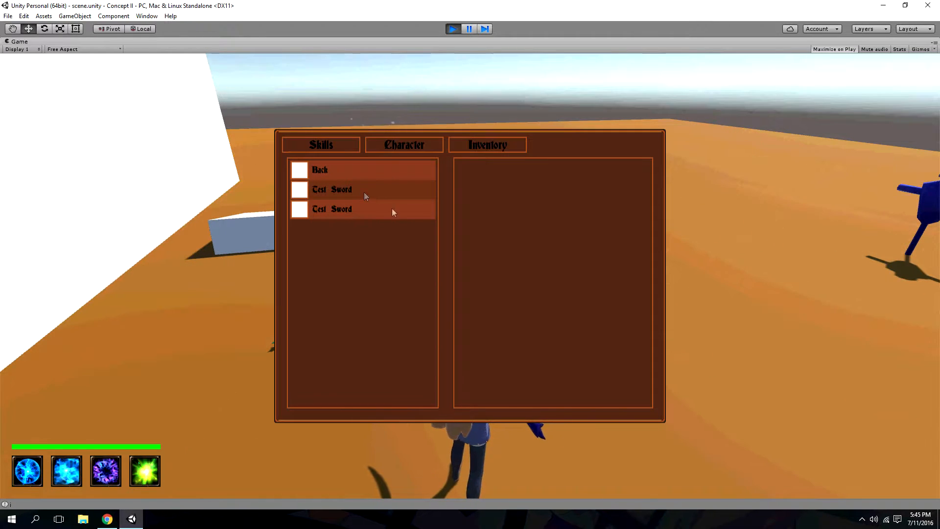
click(332, 209)
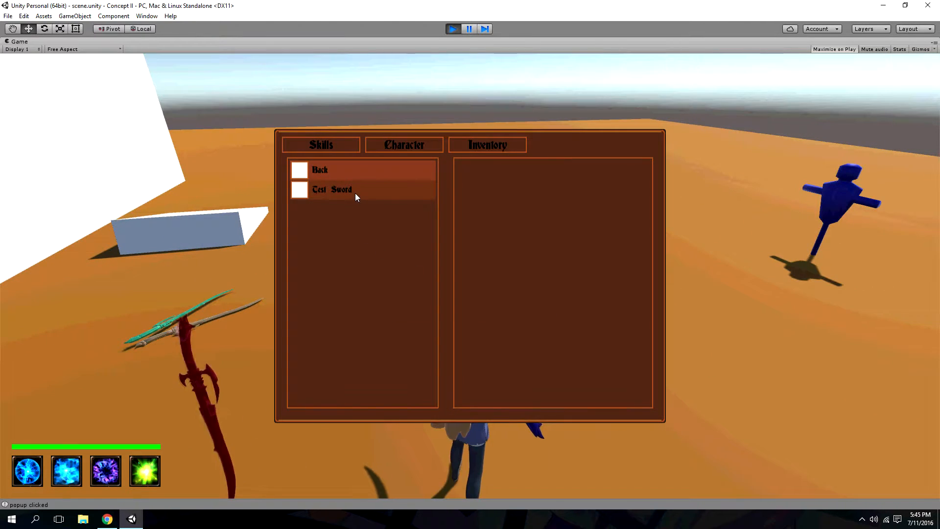
click(333, 189)
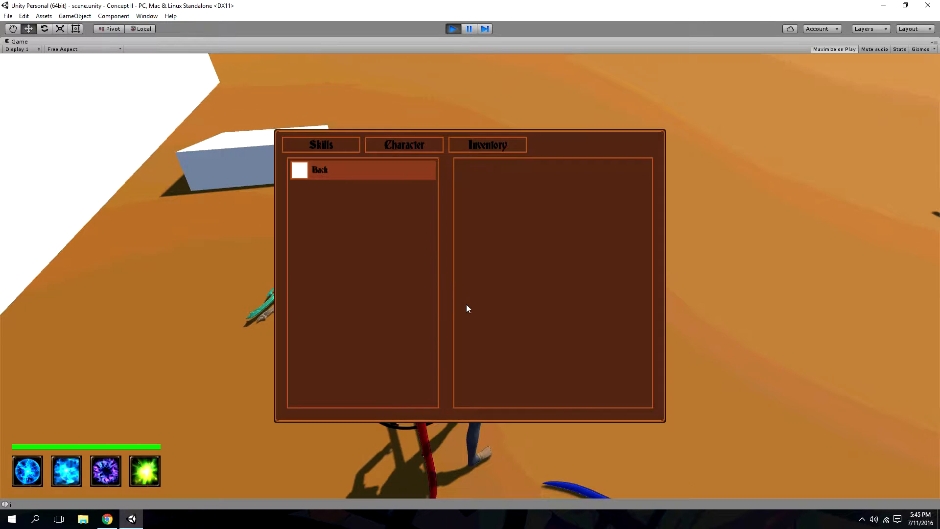
Pick the swords up again so the Skills tab lists Back plus two Test Swords
click(332, 189)
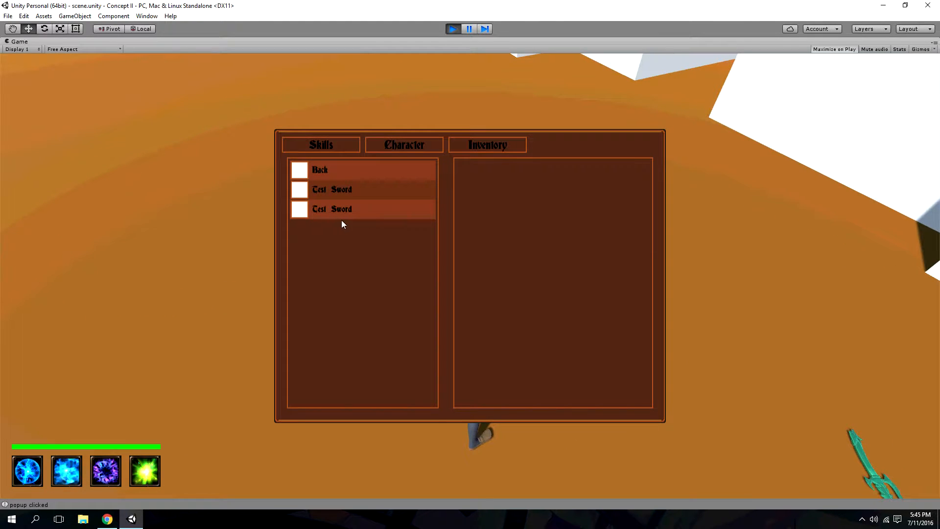
click(319, 170)
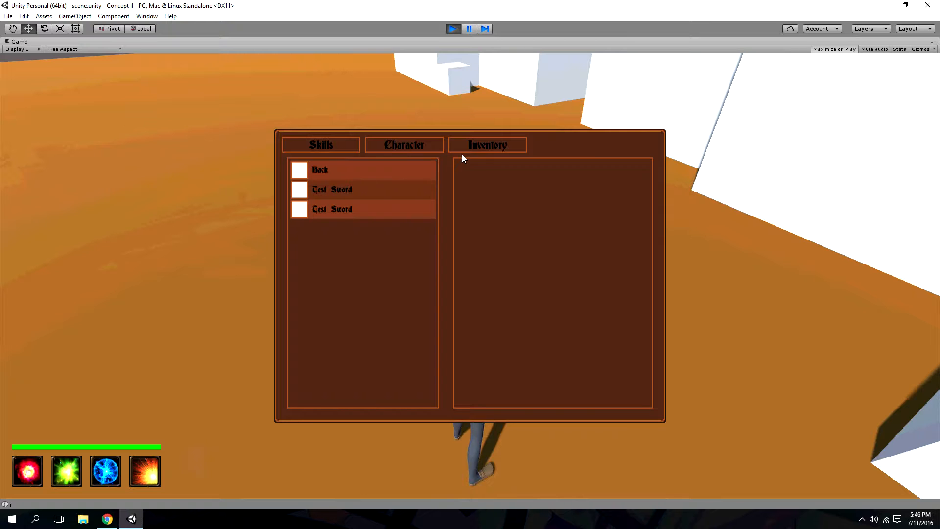
mouse_move(542, 370)
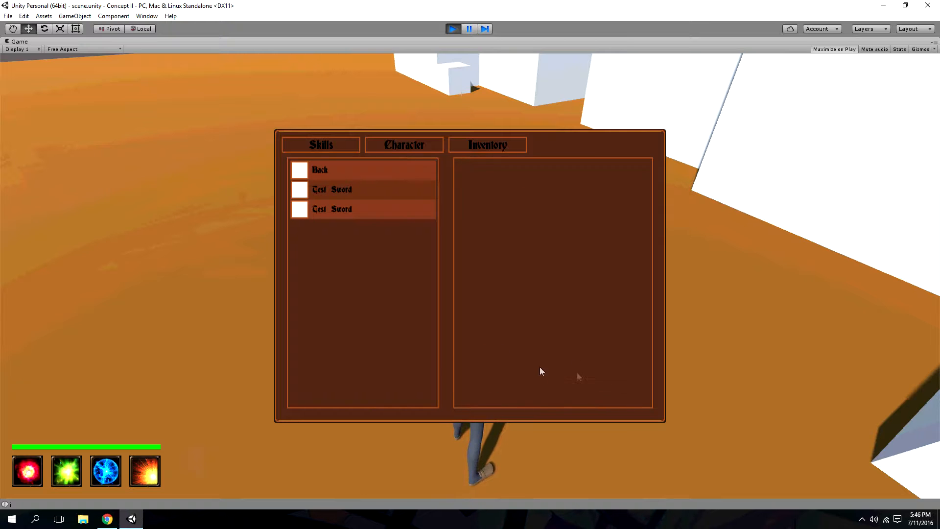
mouse_move(352, 193)
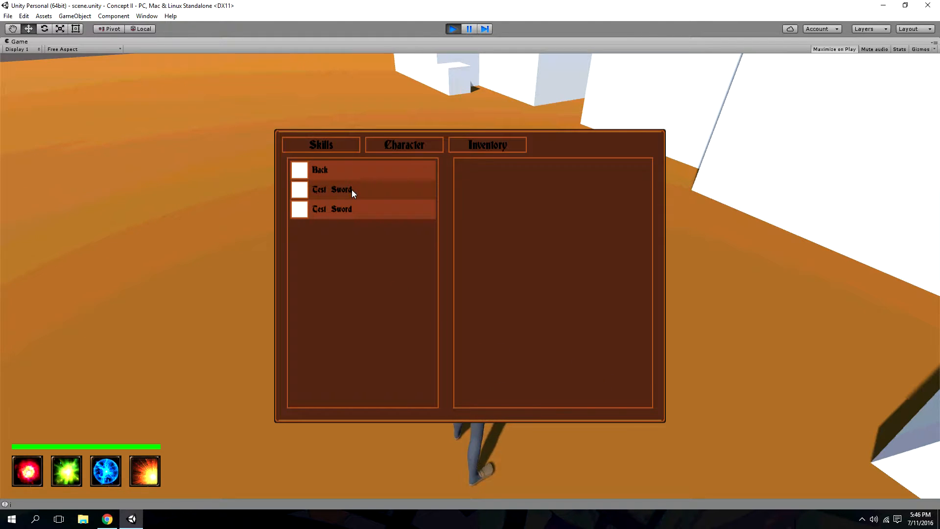
mouse_move(585, 386)
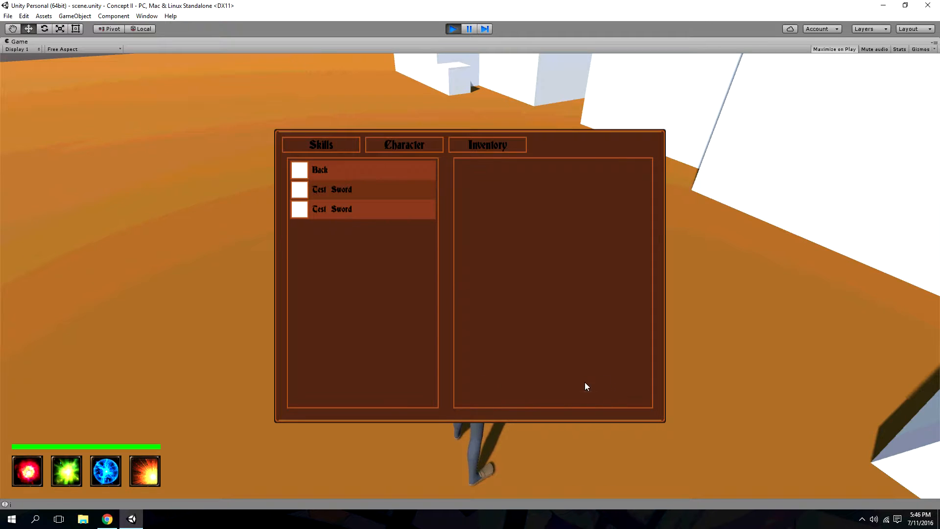
mouse_move(461, 379)
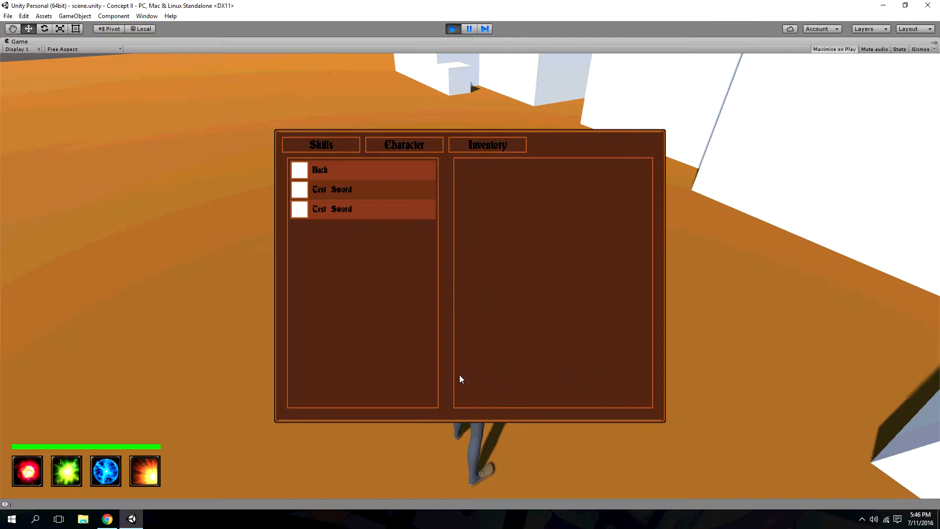
mouse_move(338, 192)
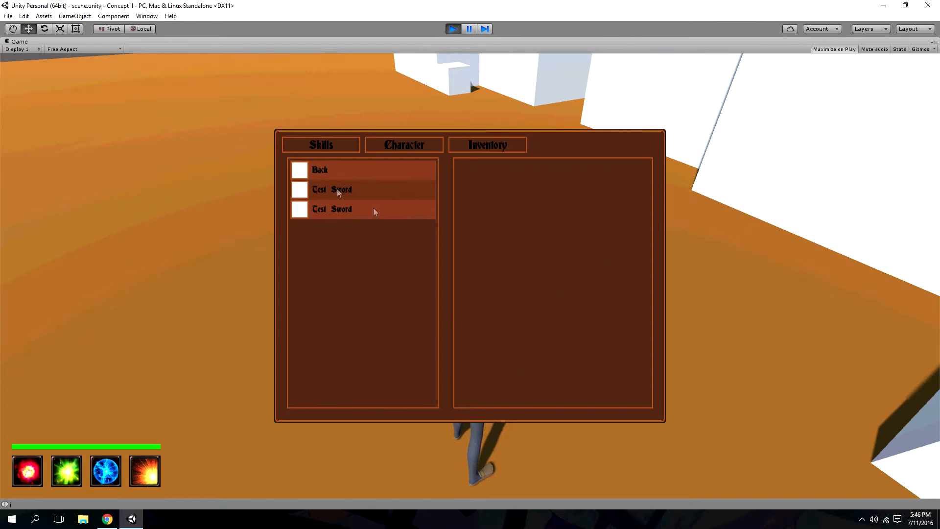
mouse_move(621, 257)
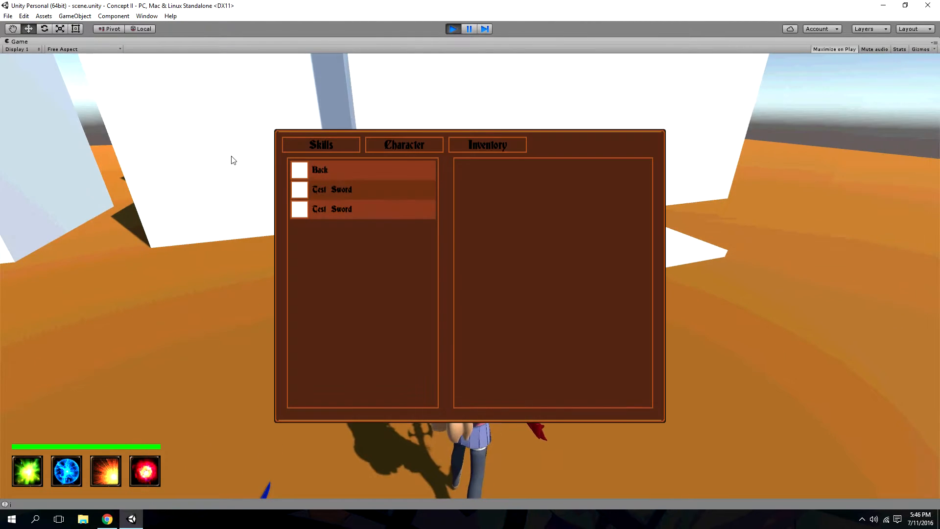
click(332, 208)
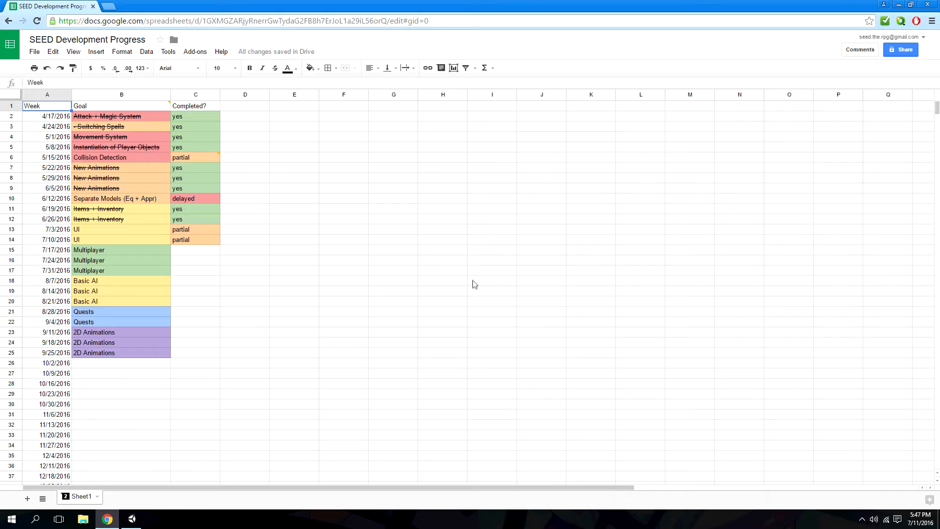
mouse_move(449, 295)
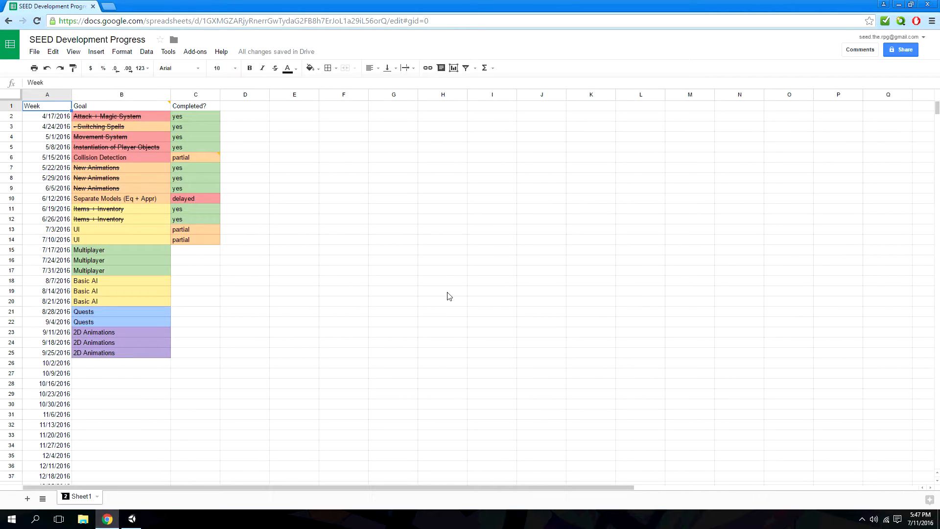
mouse_move(457, 290)
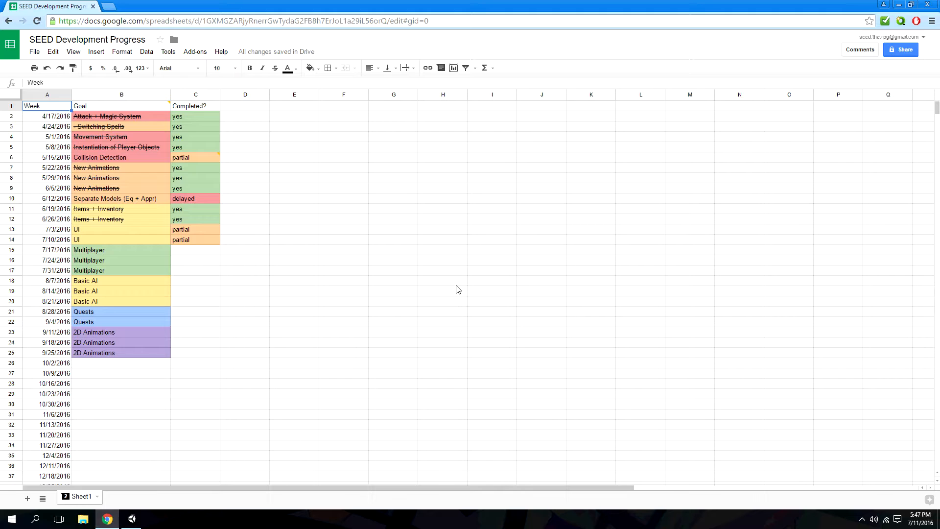
mouse_move(479, 251)
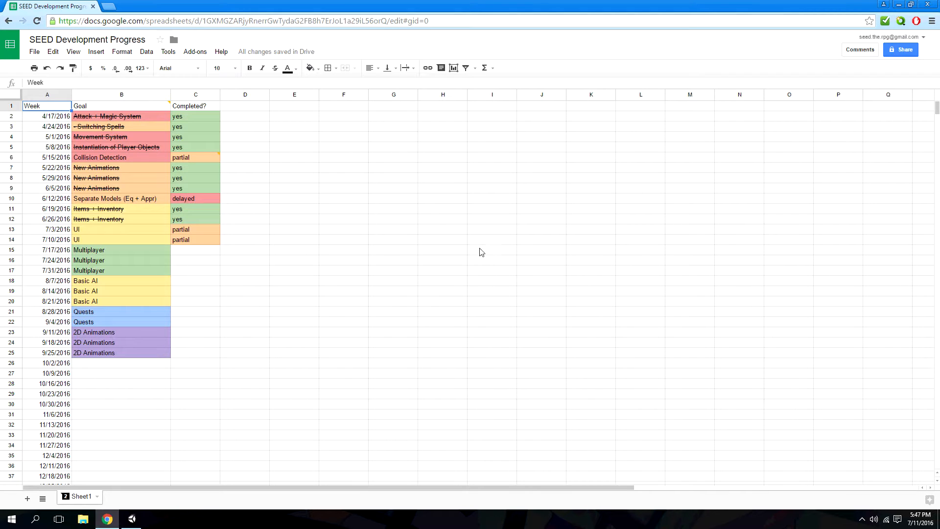
mouse_move(495, 305)
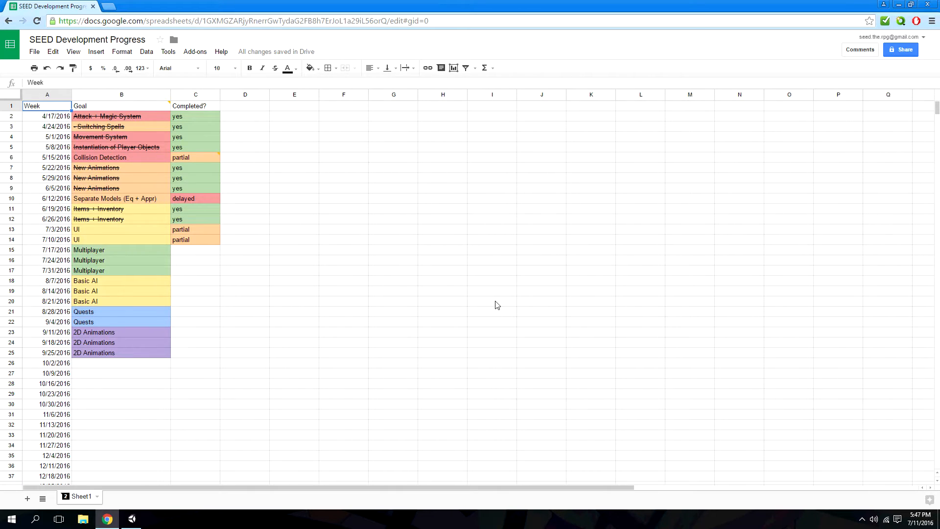
mouse_move(149, 246)
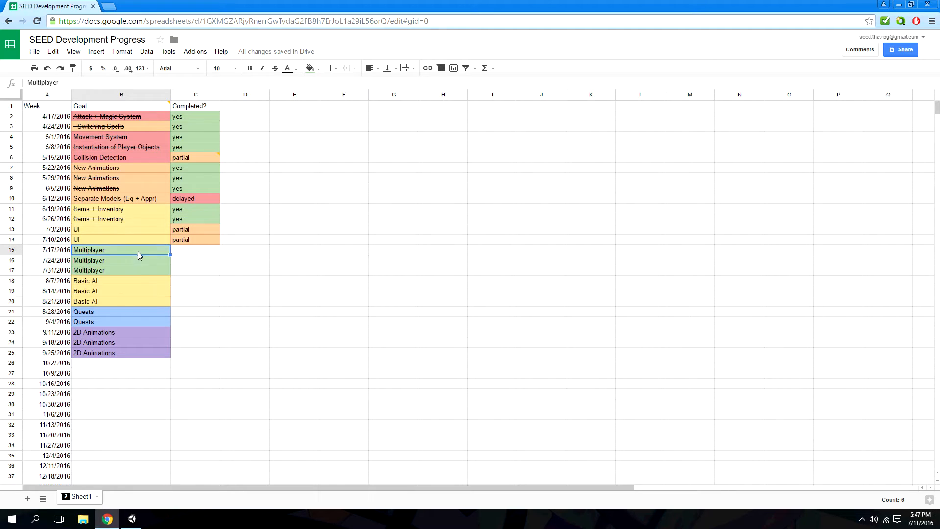
mouse_move(157, 306)
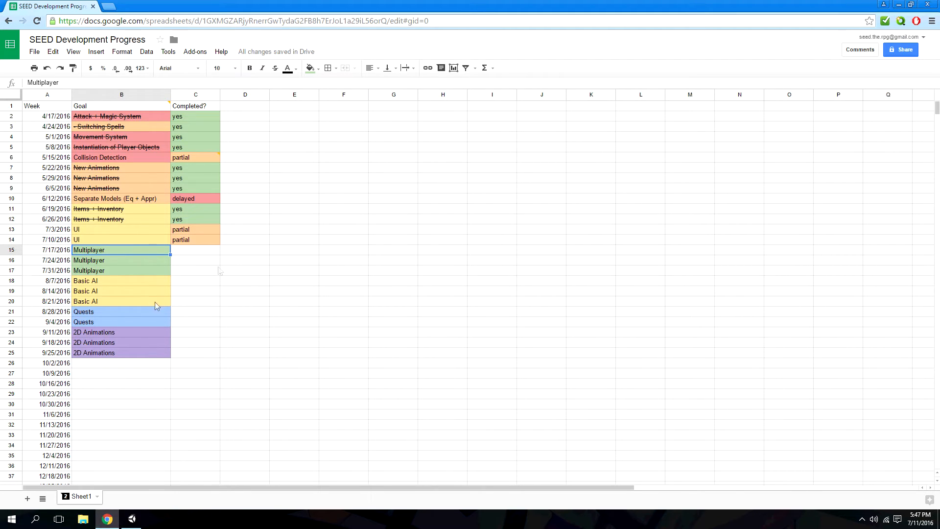
mouse_move(477, 288)
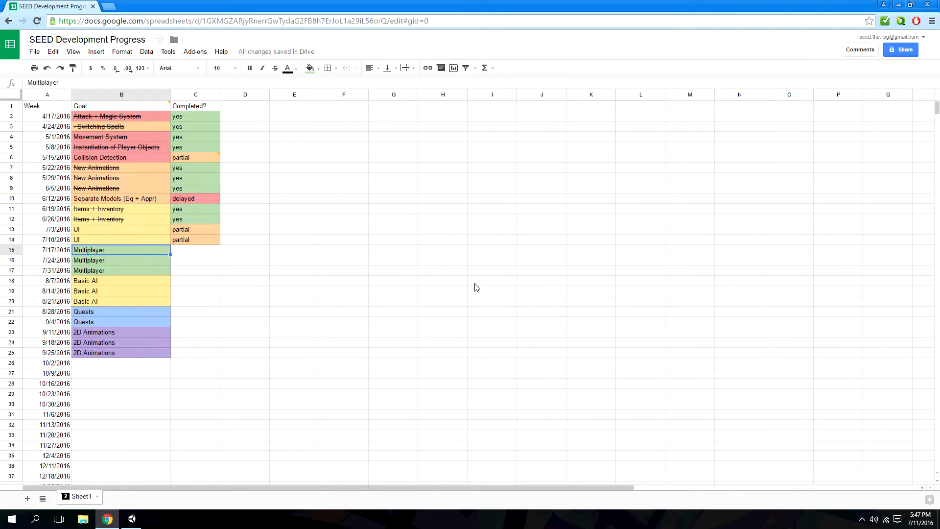
mouse_move(484, 292)
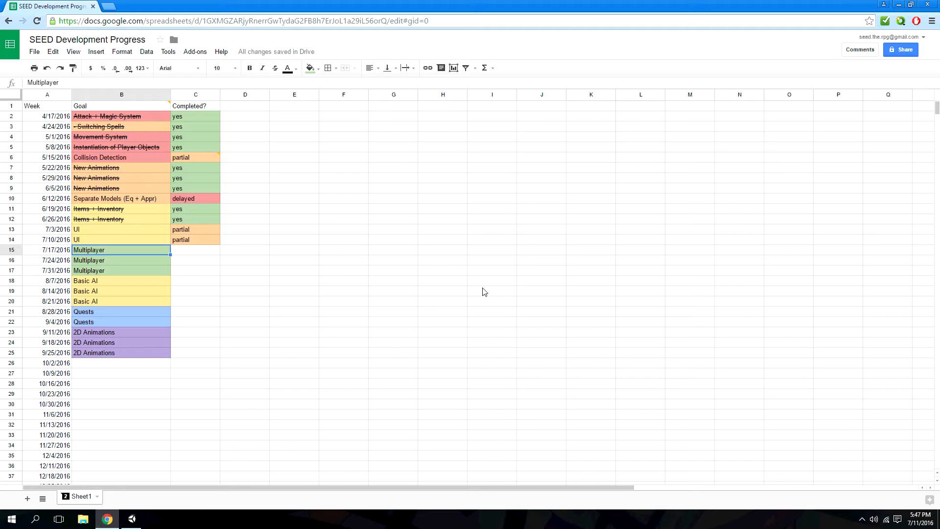
mouse_move(480, 282)
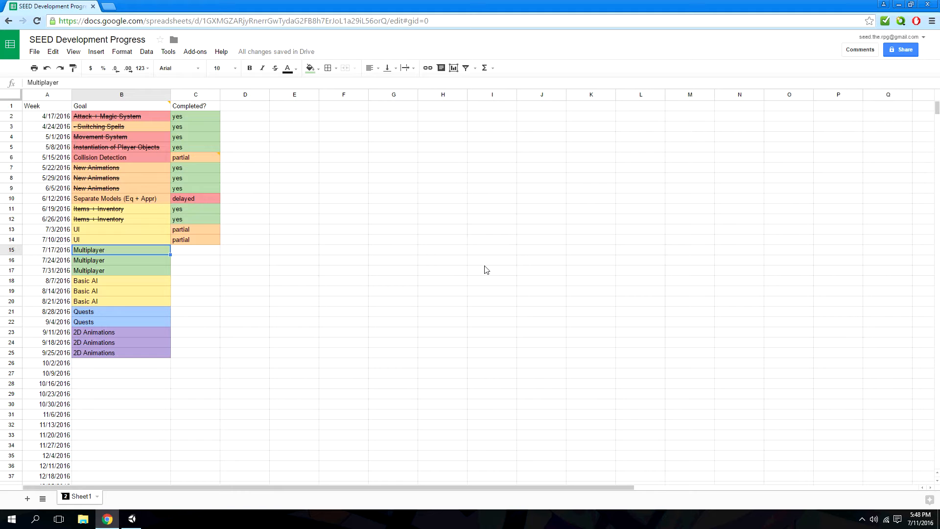
mouse_move(483, 268)
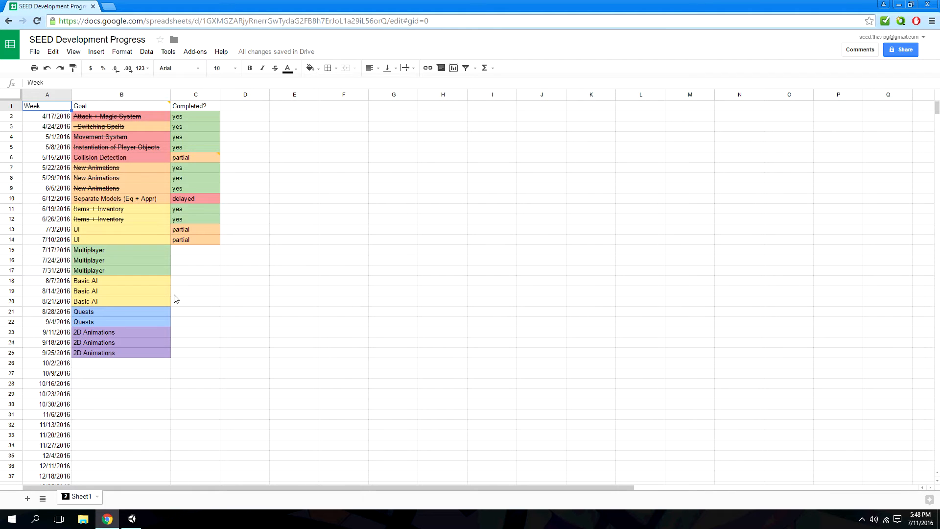
click(121, 270)
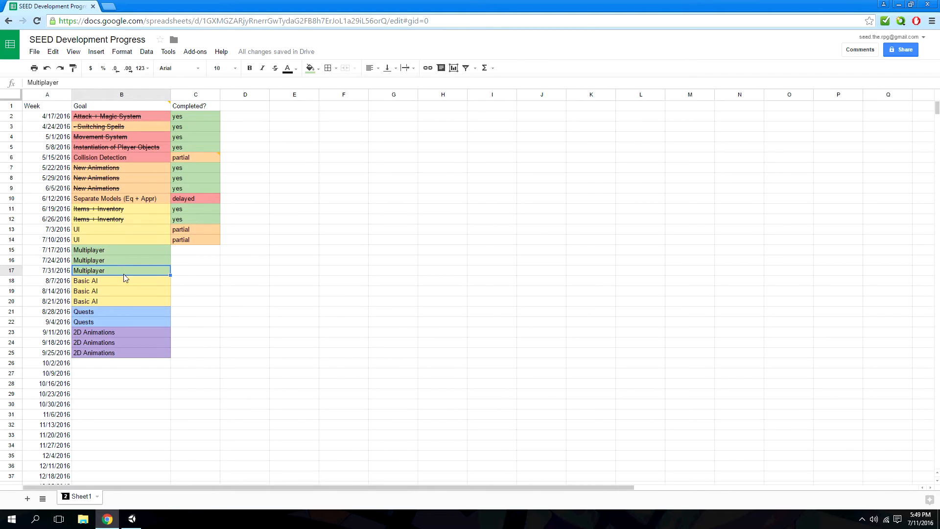
mouse_move(130, 282)
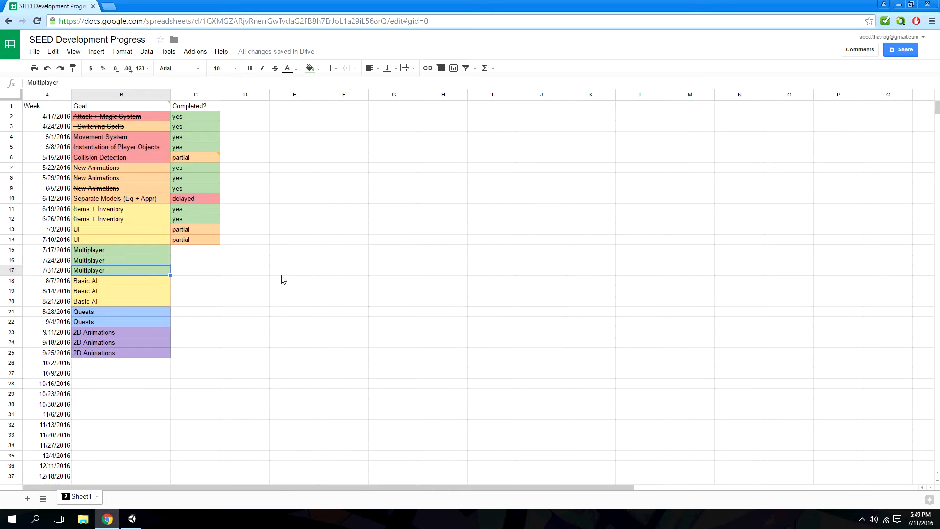
mouse_move(455, 294)
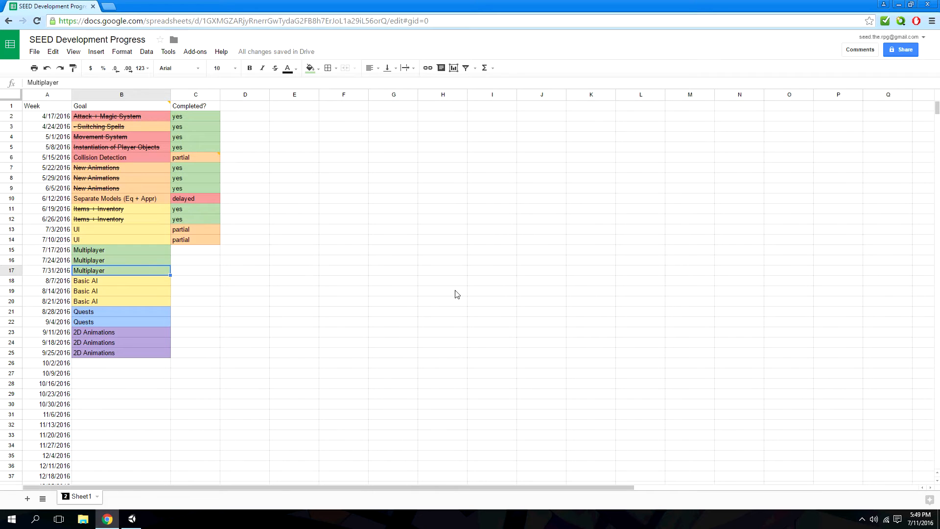
mouse_move(461, 288)
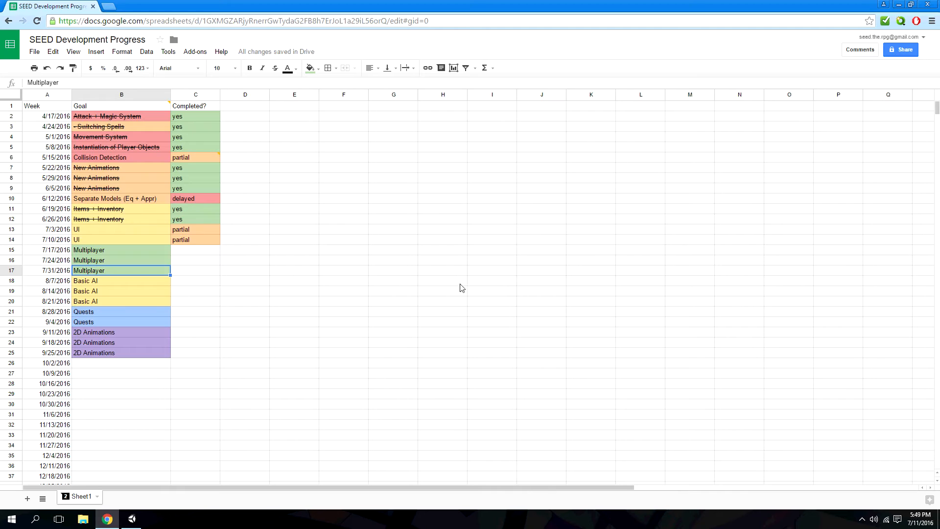
mouse_move(476, 282)
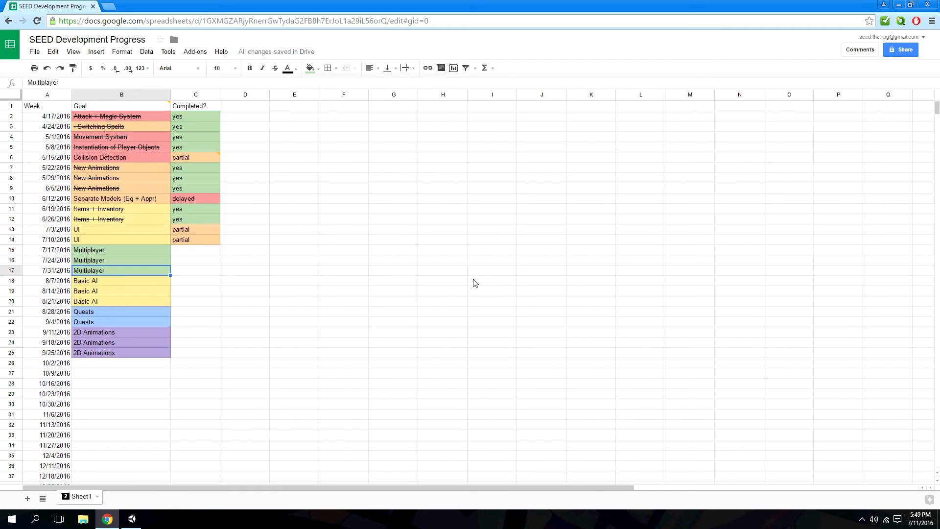
mouse_move(402, 279)
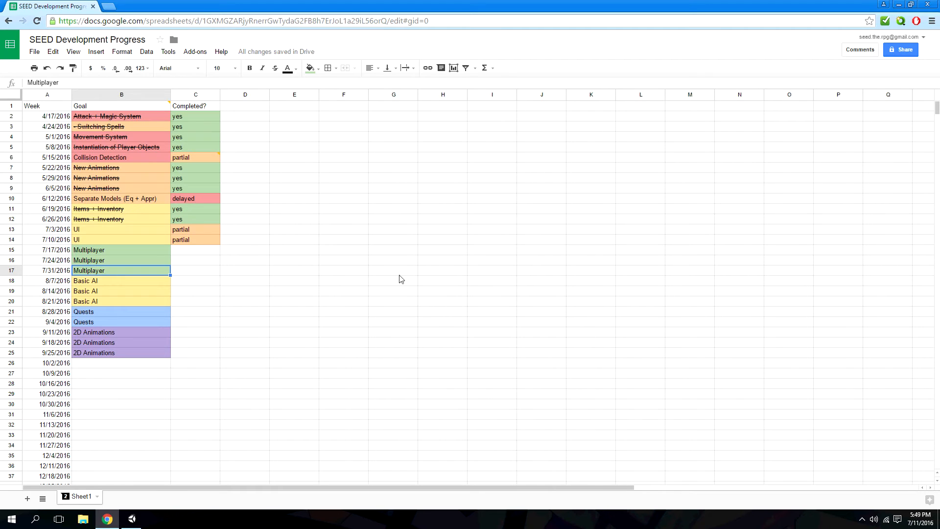
mouse_move(105, 266)
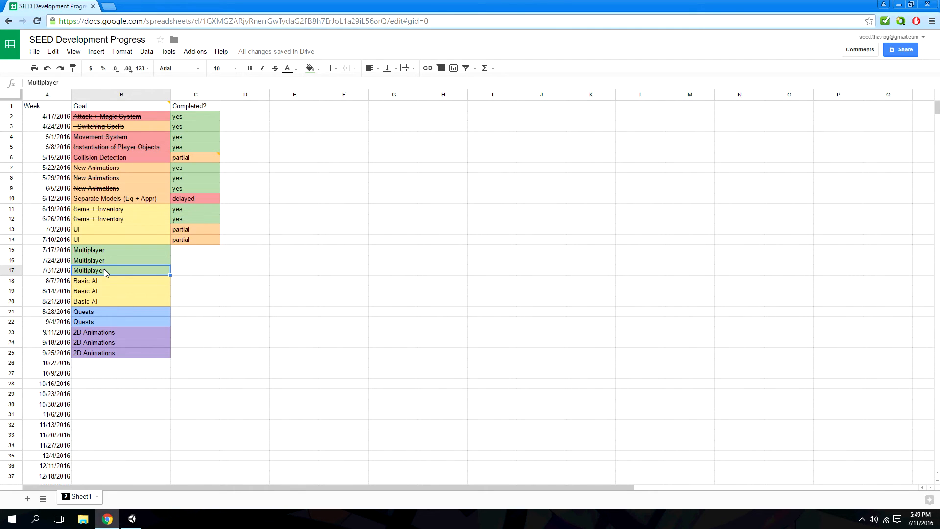
mouse_move(461, 281)
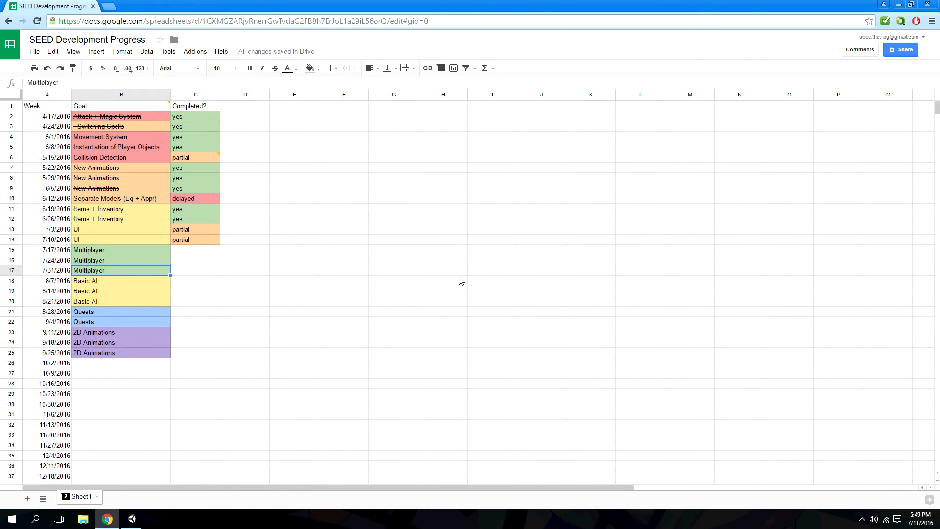